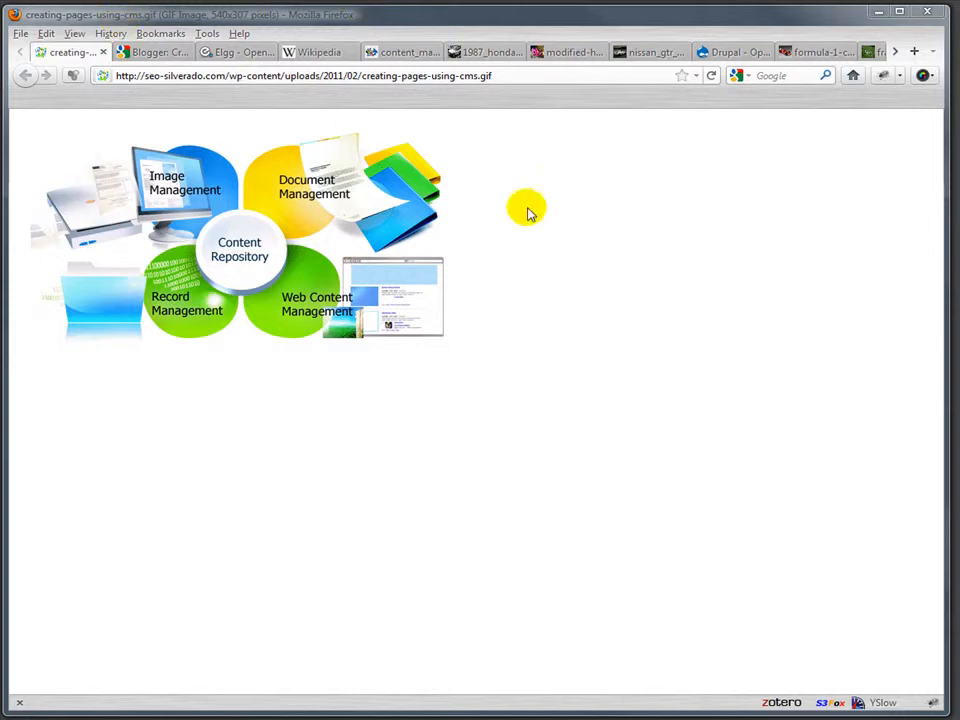
mouse_move(415, 303)
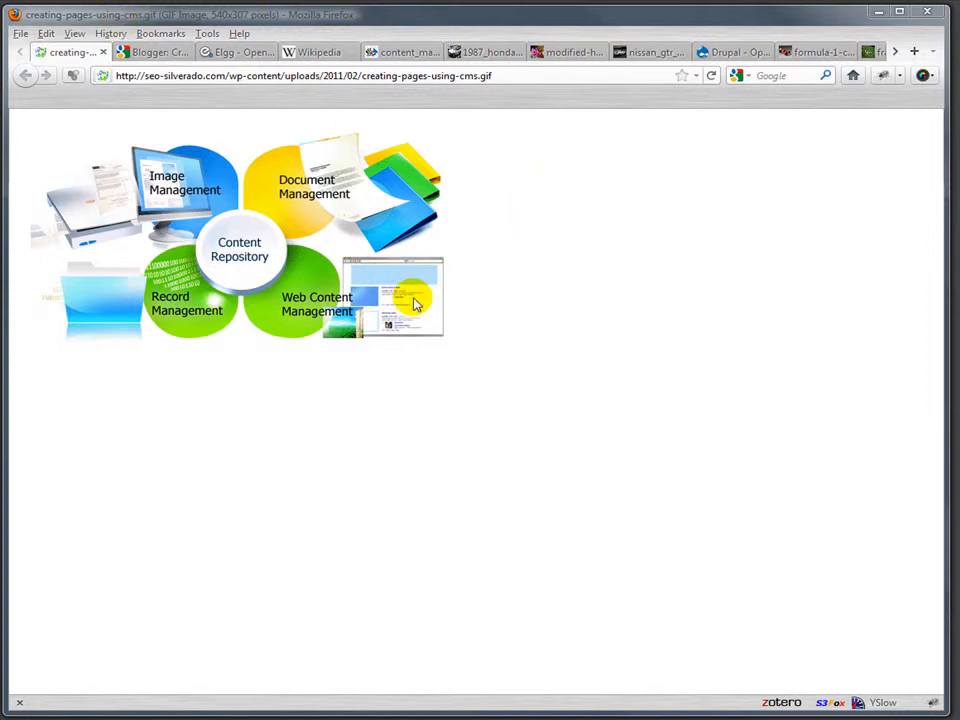
mouse_move(440, 328)
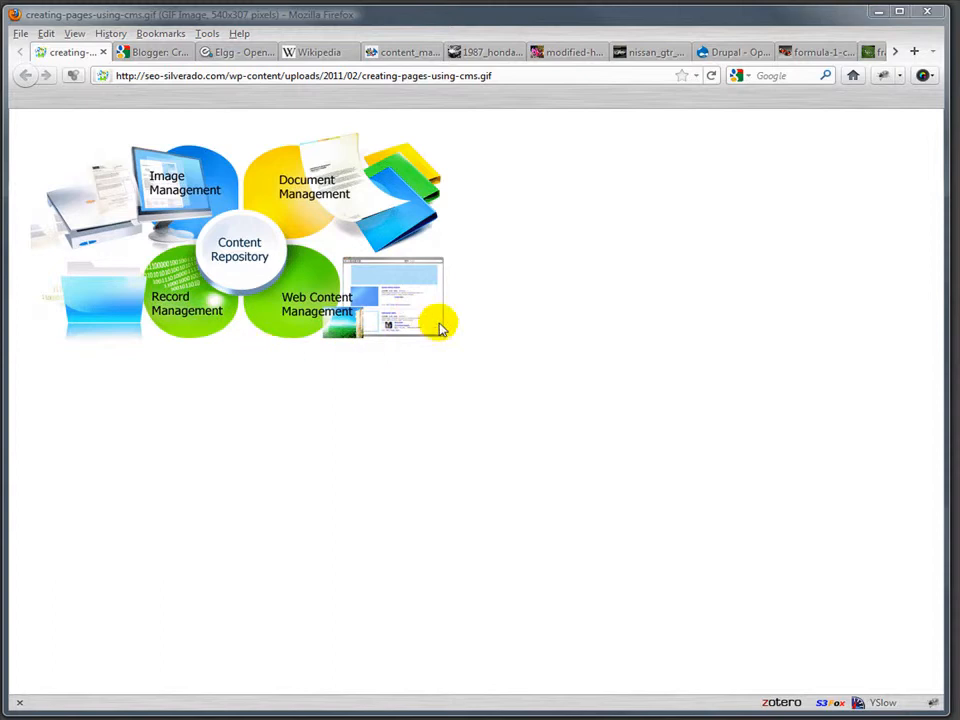
mouse_move(448, 335)
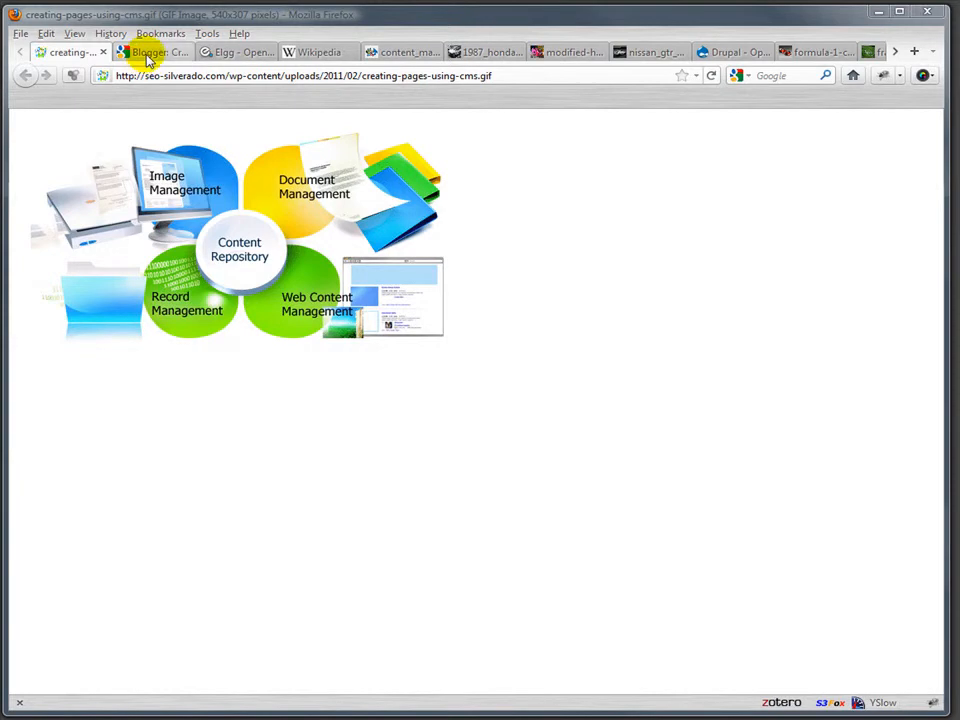
Show the Blogger sign-up page, the Elgg homepage, then the Wikipedia language portal
left_click(150, 51)
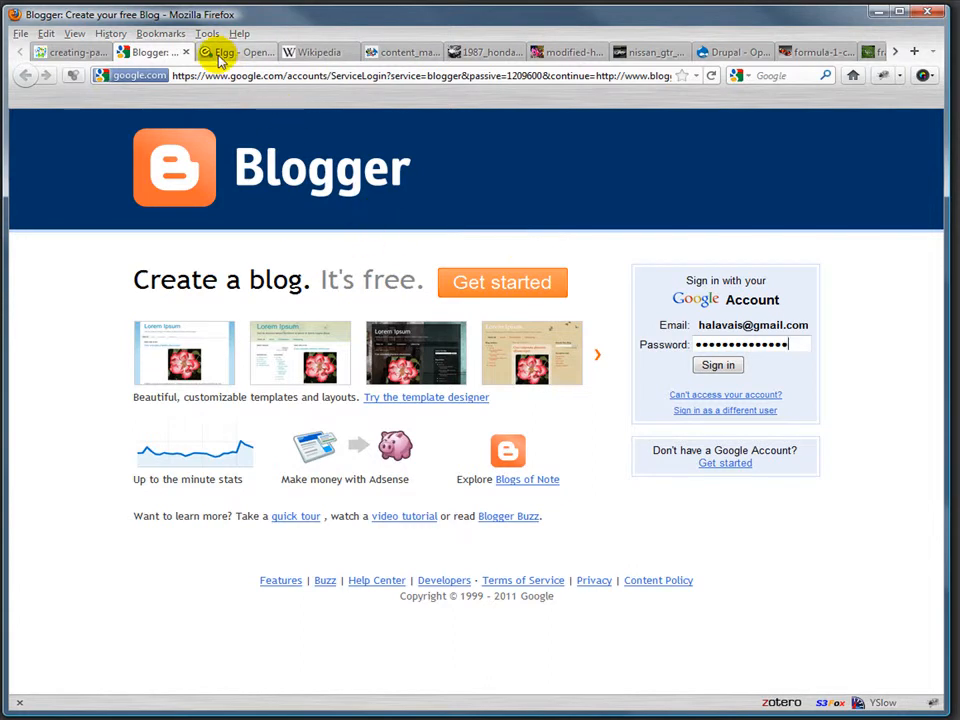
left_click(235, 51)
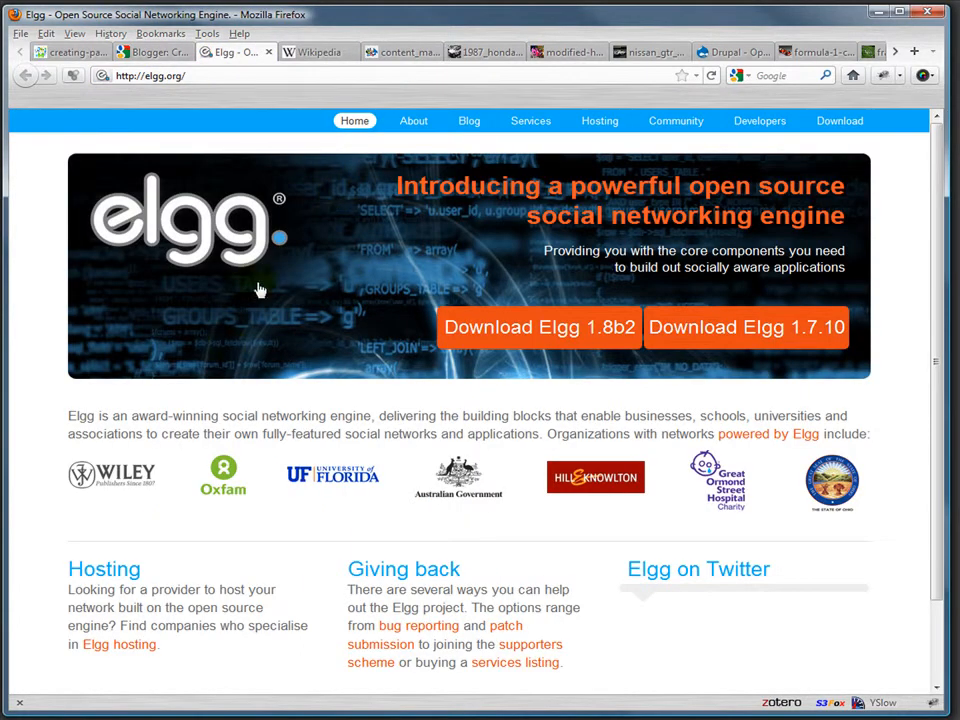
mouse_move(395, 460)
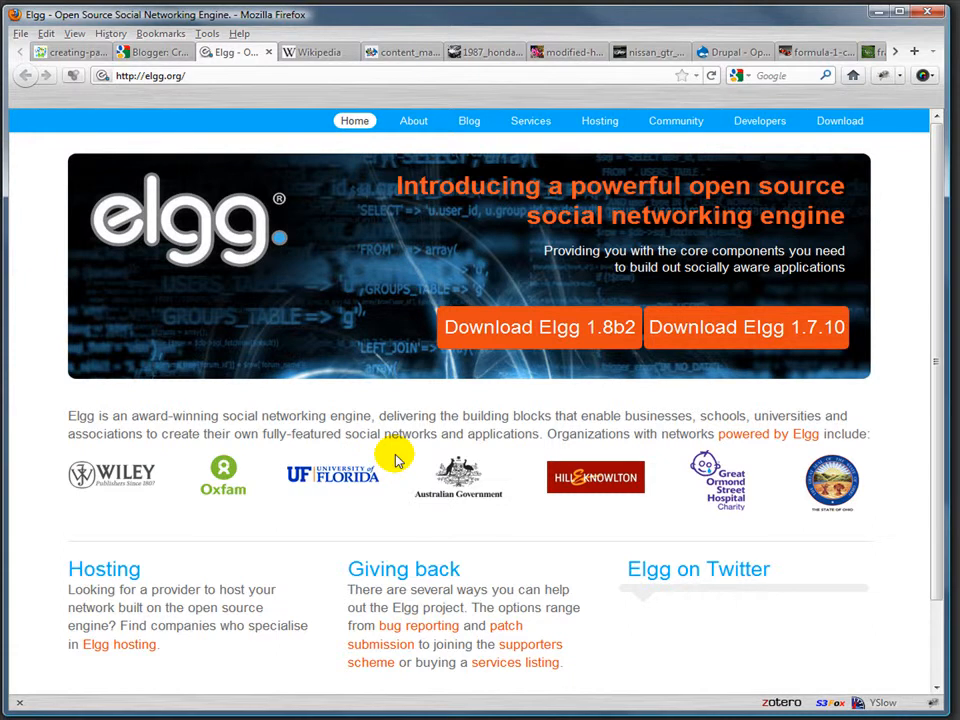
mouse_move(355, 197)
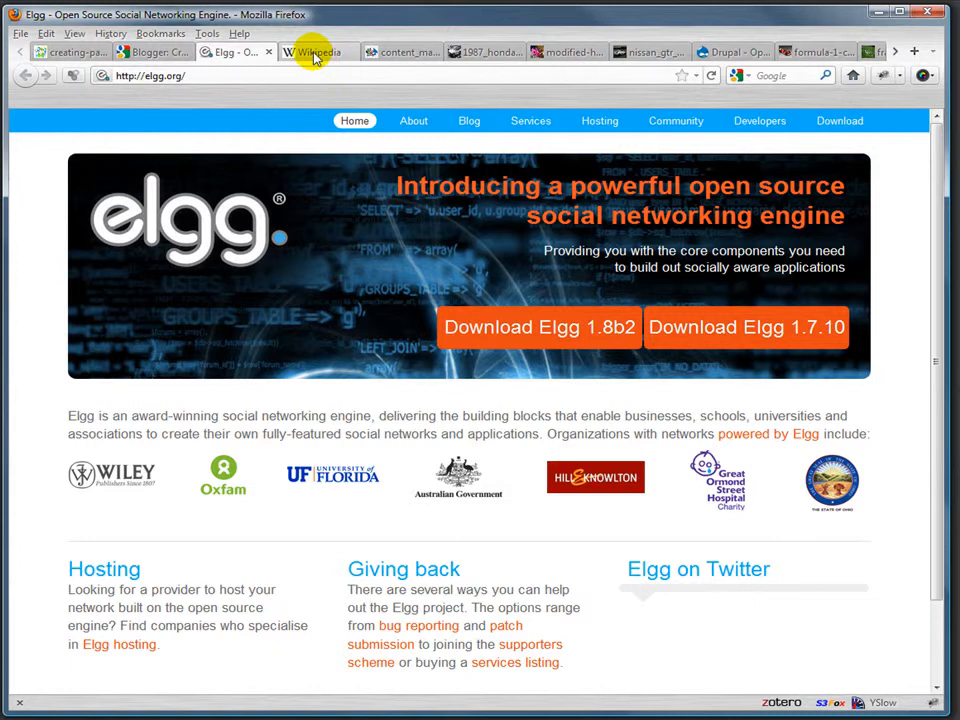
left_click(318, 51)
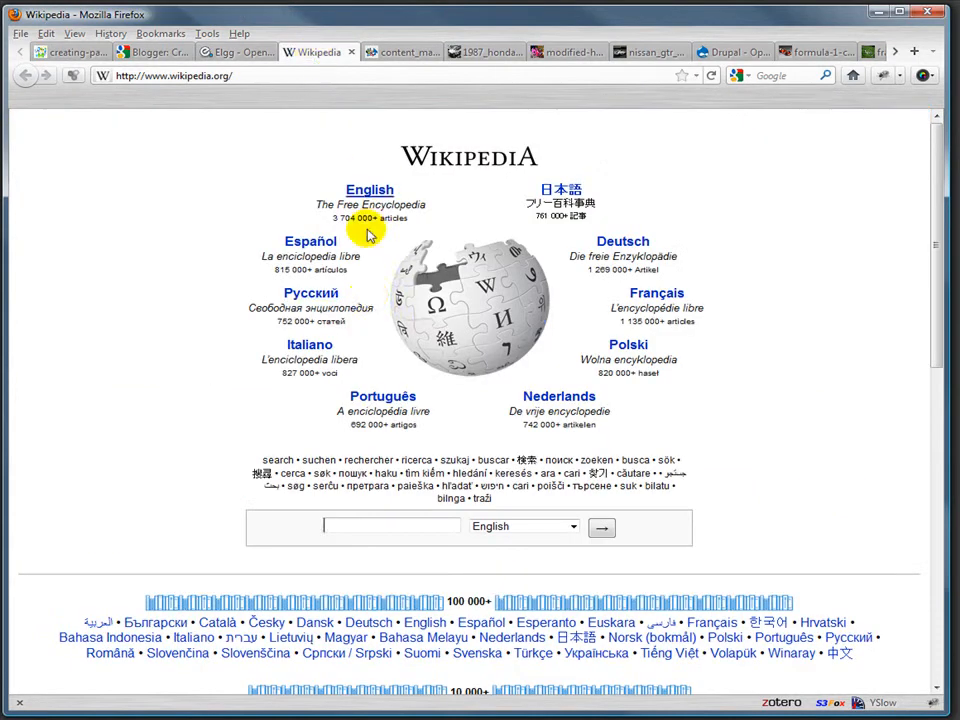
mouse_move(370, 300)
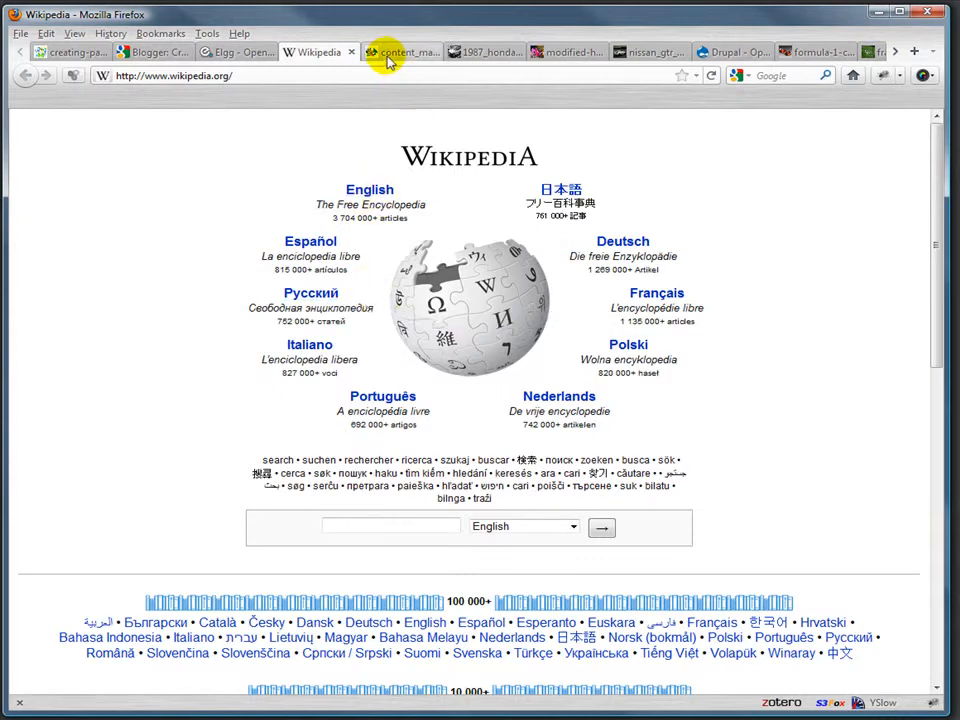
Show the CMS logos image, then move on toward the modified pink Honda Civic photo
left_click(400, 51)
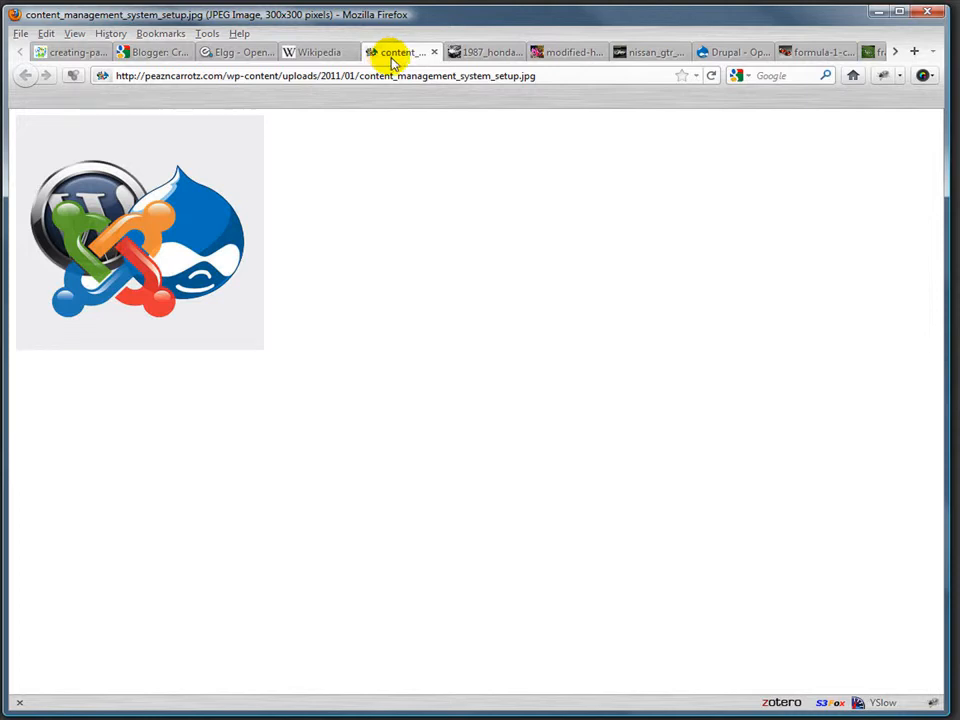
mouse_move(485, 52)
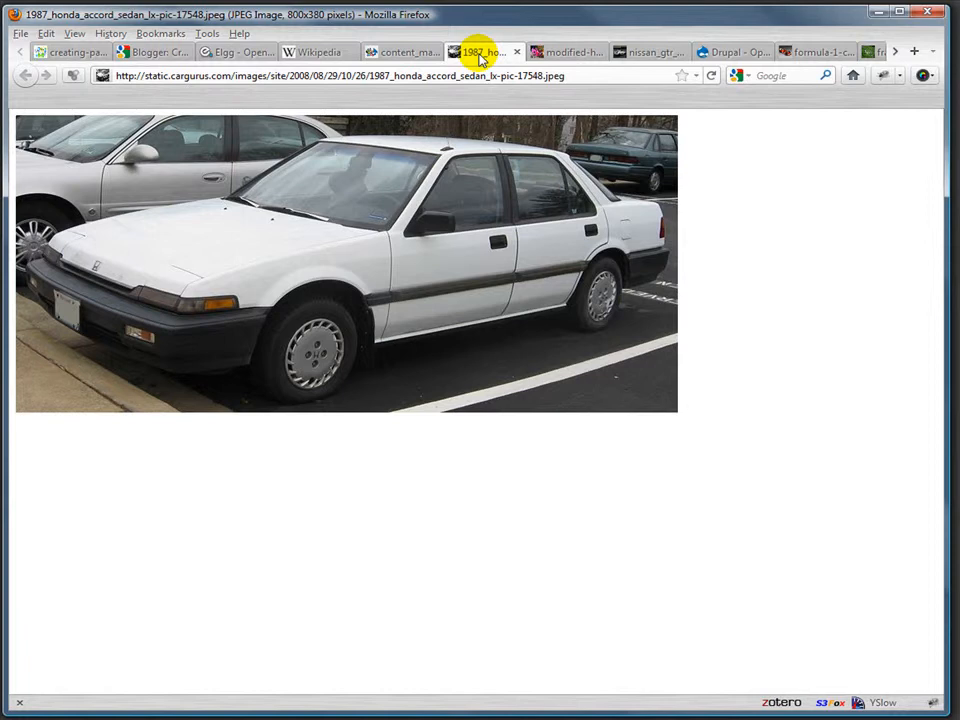
left_click(568, 51)
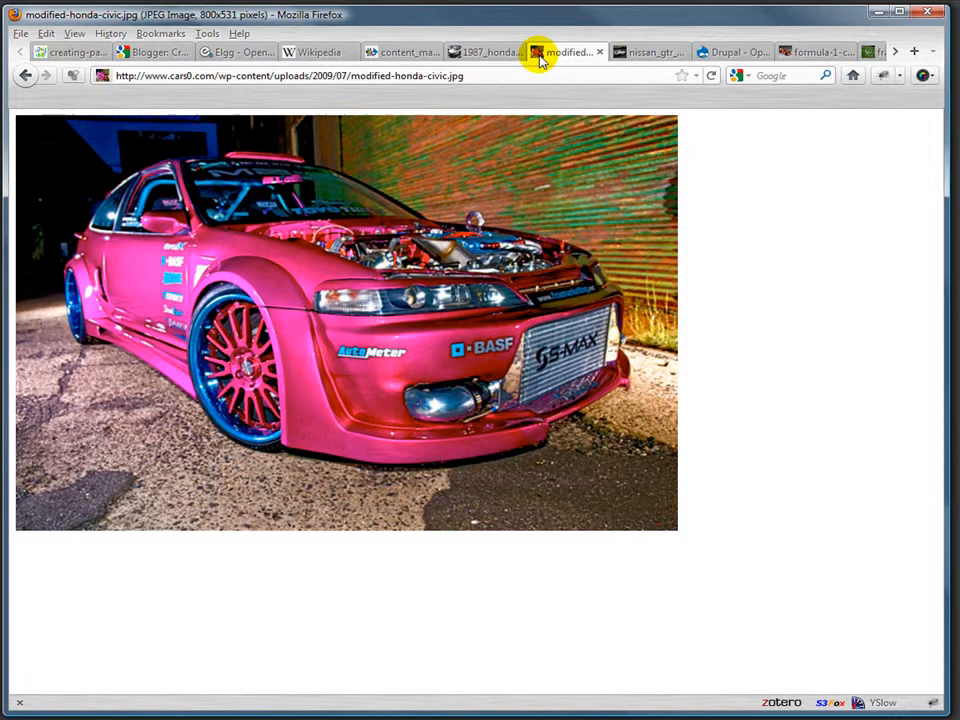
Switch to the silver Nissan GT-R rear-view photo
left_click(648, 51)
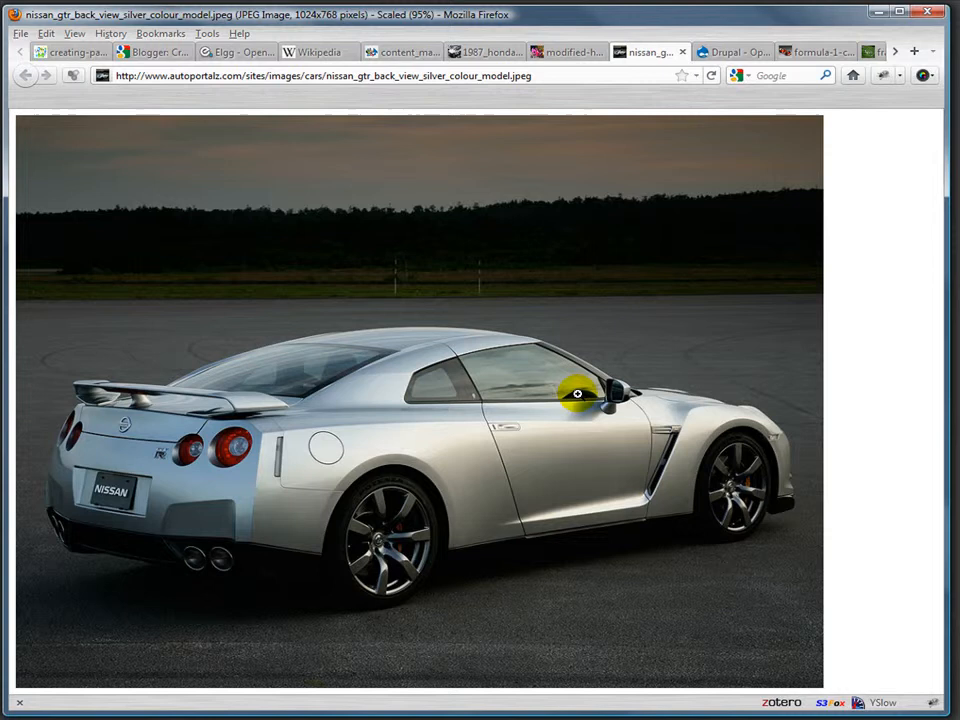
mouse_move(608, 390)
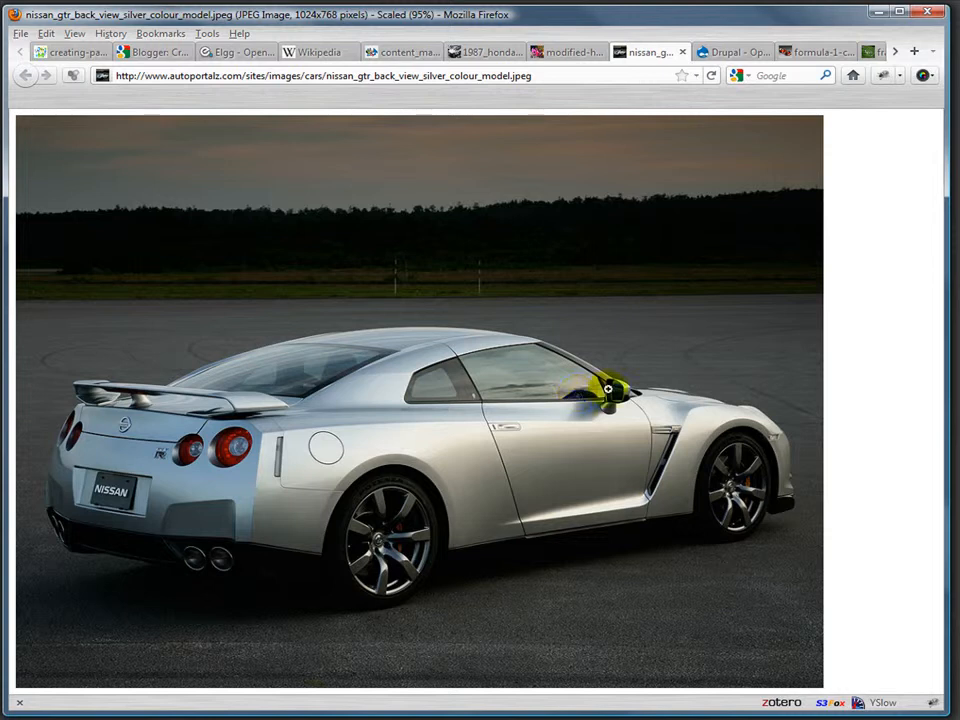
mouse_move(880, 345)
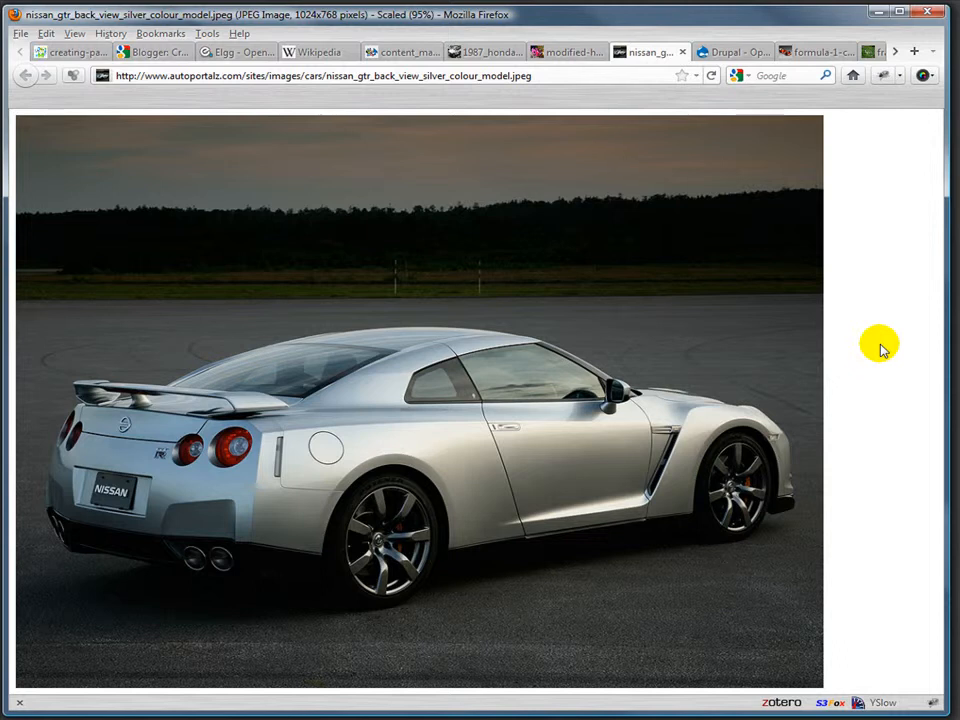
mouse_move(828, 172)
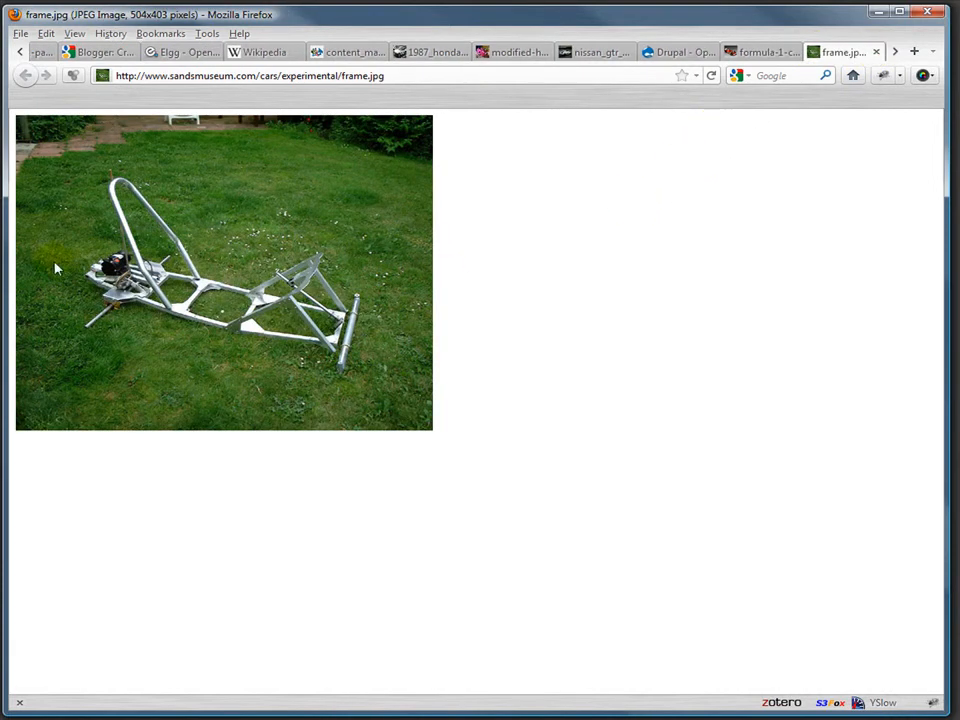
mouse_move(481, 371)
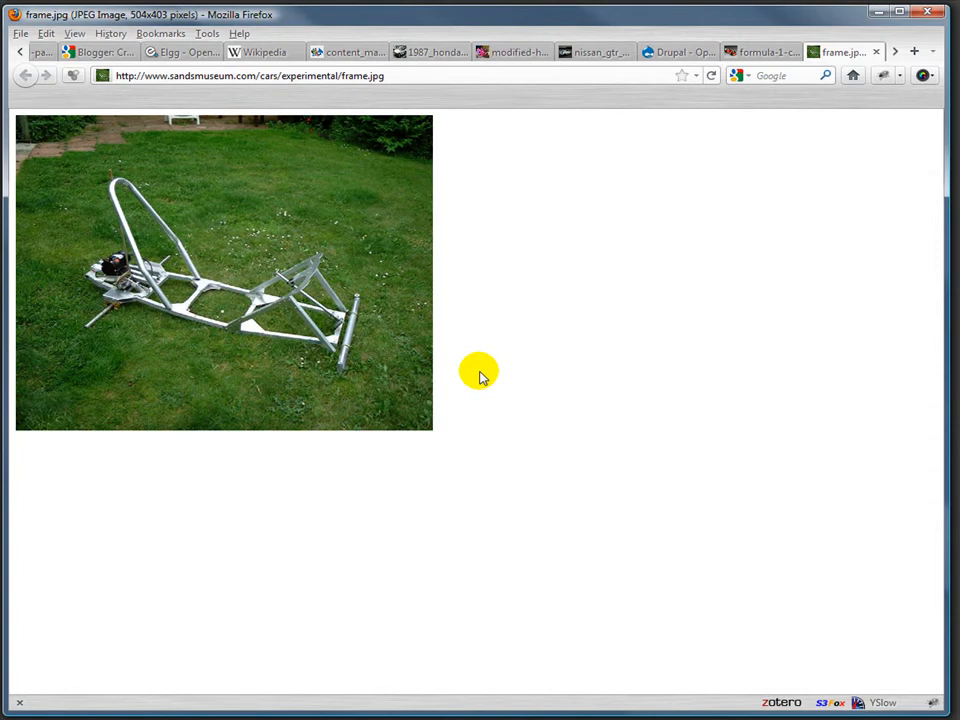
left_click(840, 52)
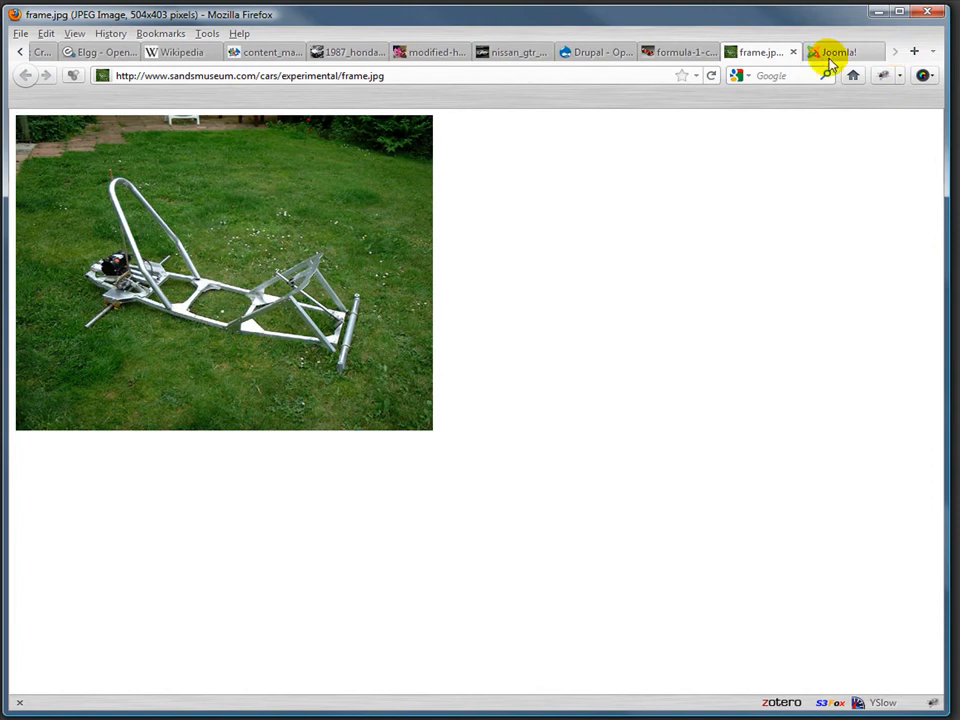
Switch to the Joomla homepage, the last example page
left_click(835, 51)
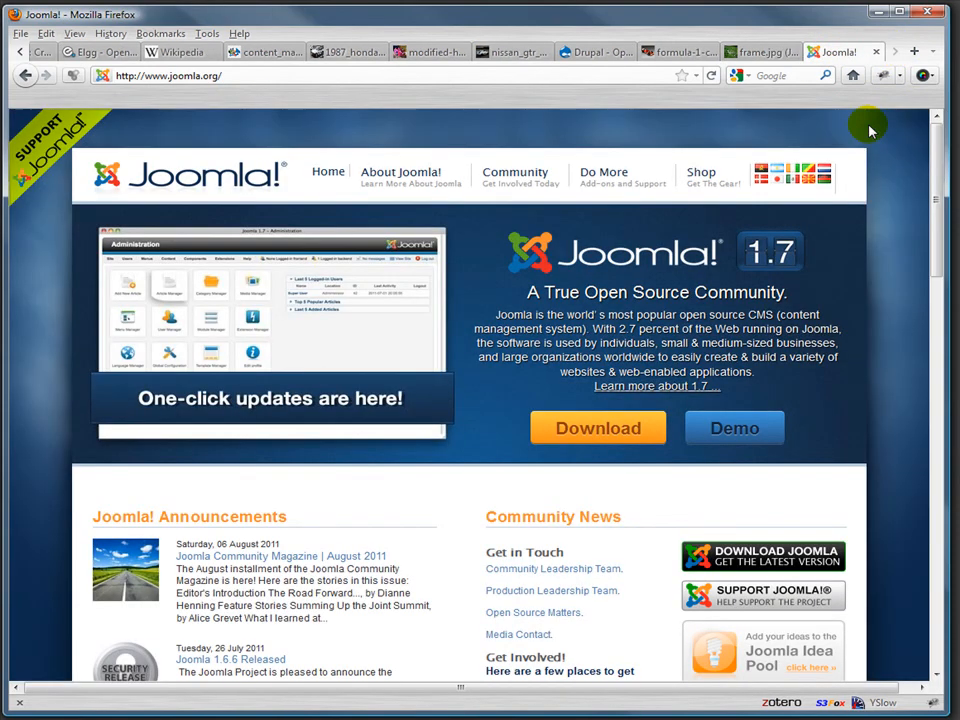
mouse_move(757, 353)
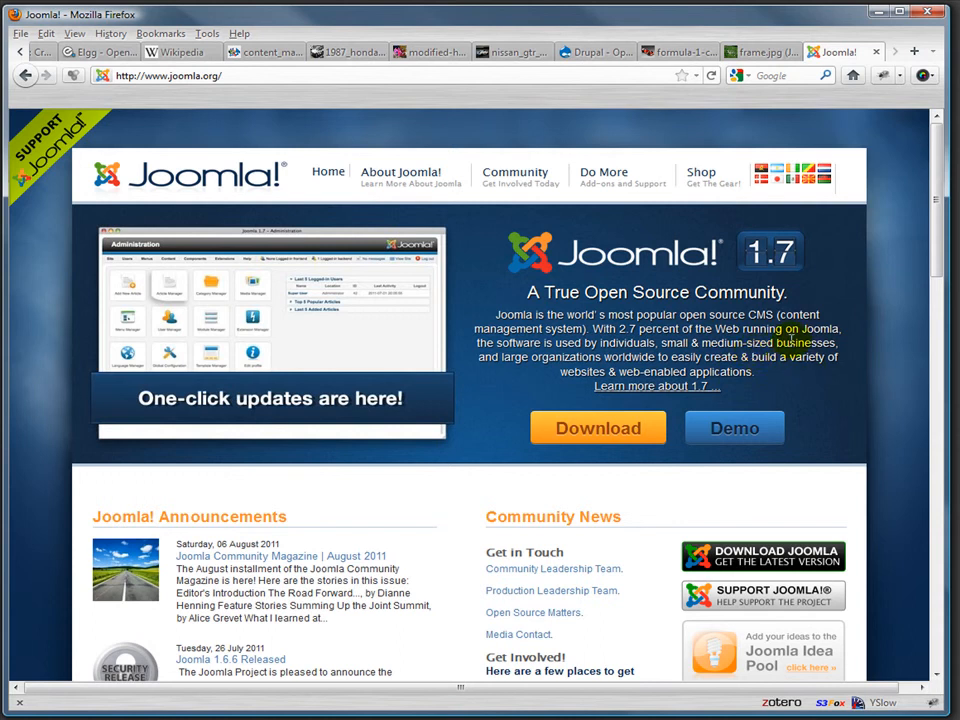
mouse_move(665, 305)
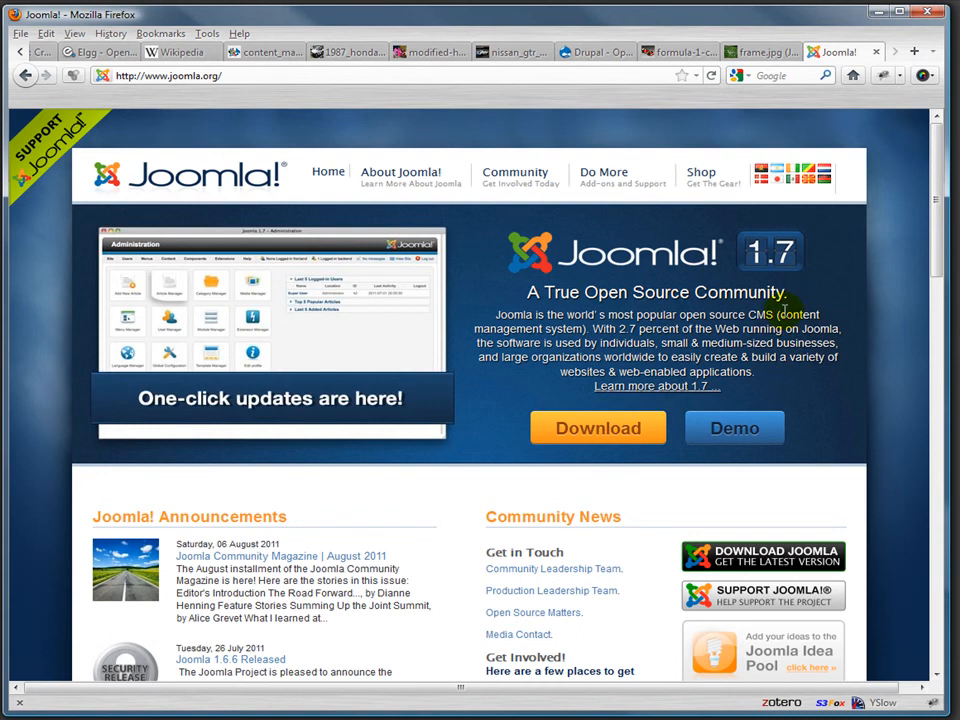
mouse_move(846, 362)
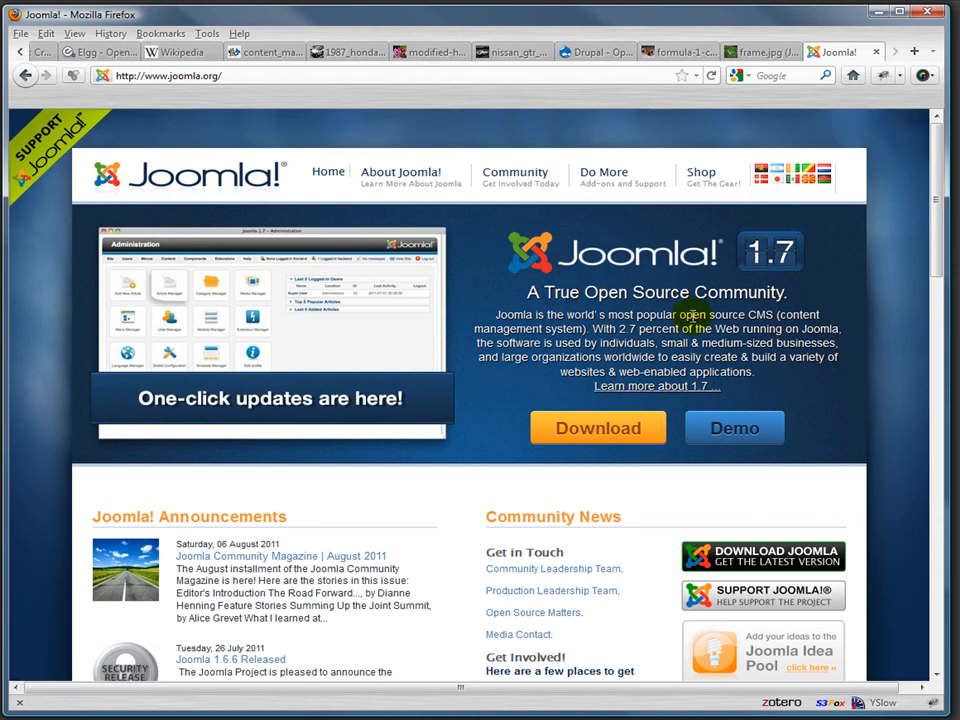
mouse_move(745, 343)
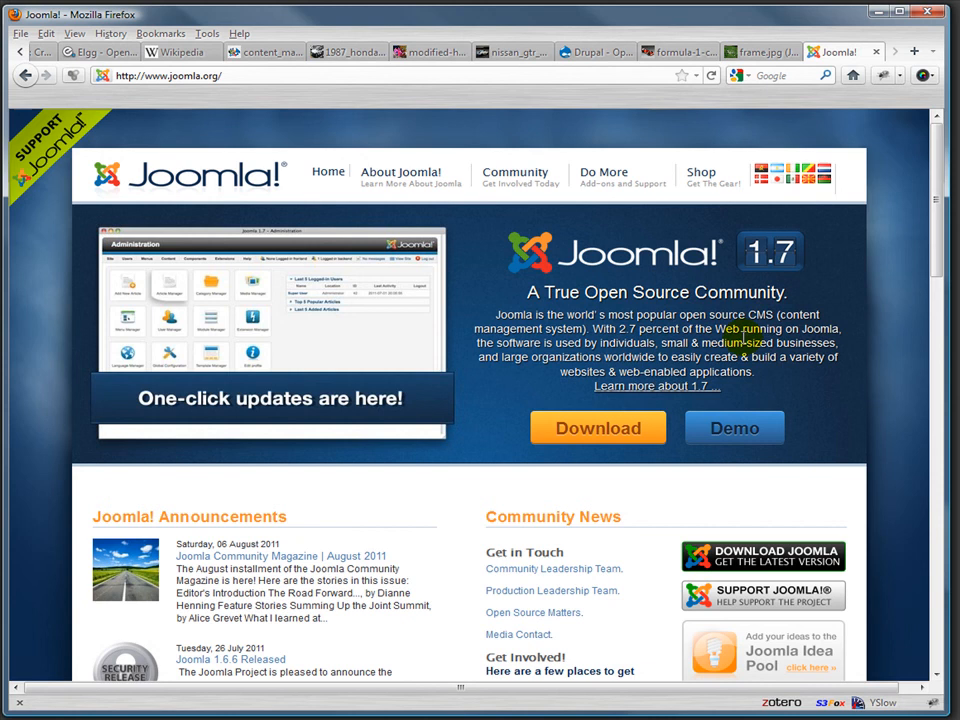